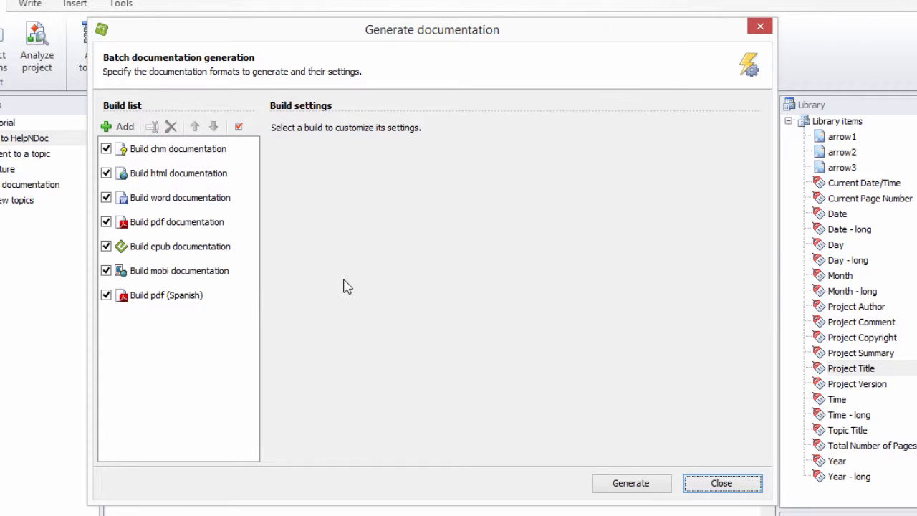
Select the 'Build pdf (Spanish)' entry in the Generate documentation build list
left_click(166, 295)
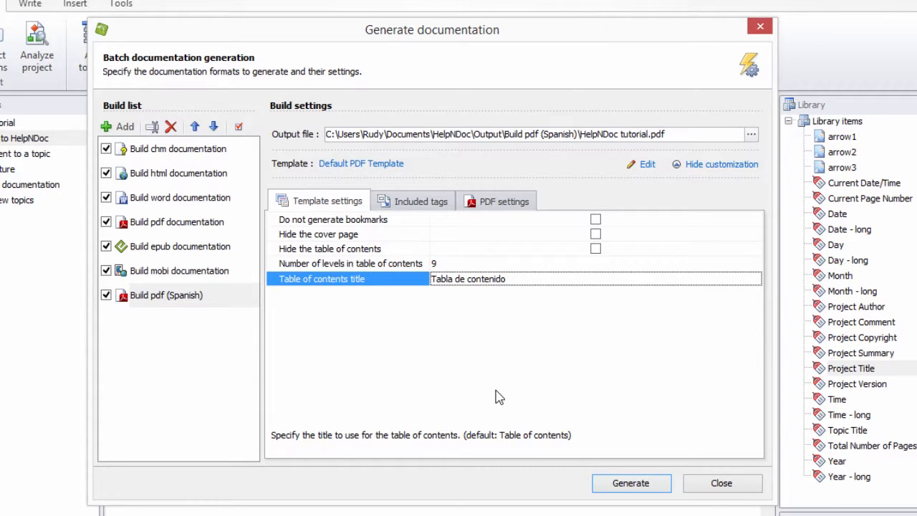